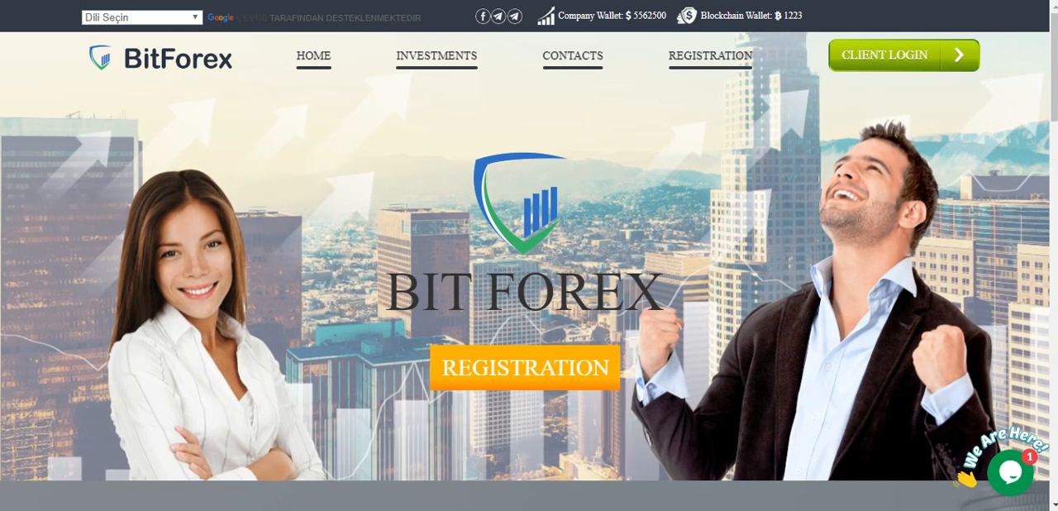
Scroll the home page down to the Company Wallet, Blockchain Wallet and Working Plan cards.
scroll("down", 3)
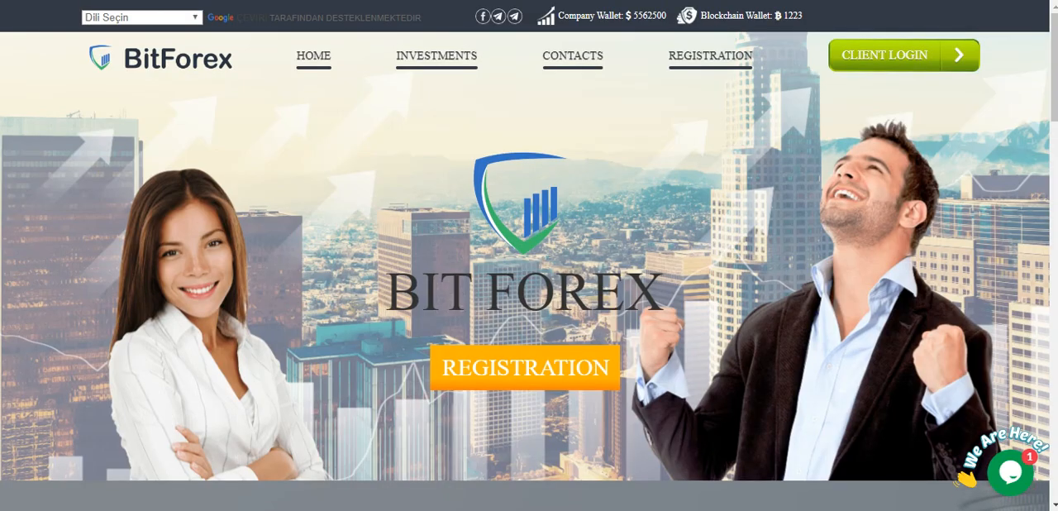
scroll("down", 3)
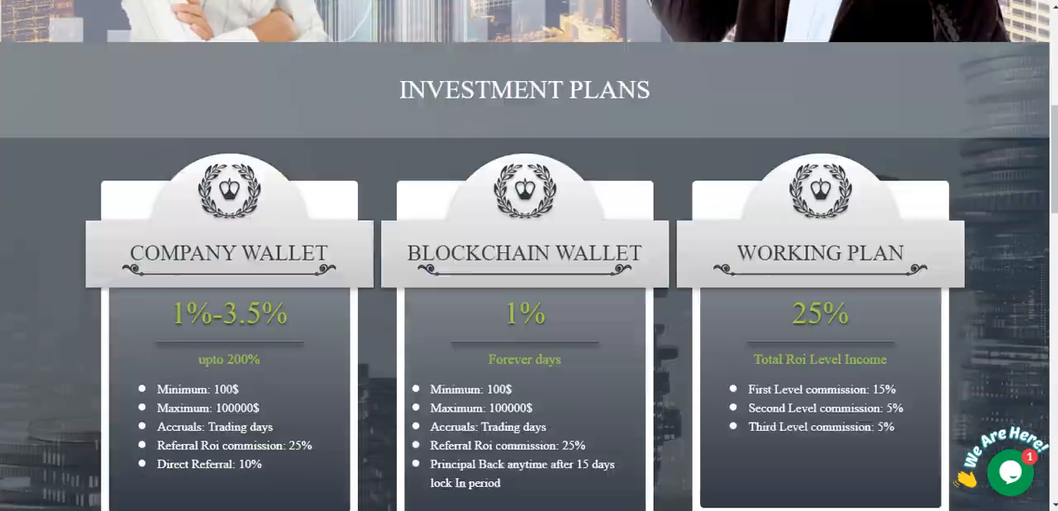
scroll("down", 3)
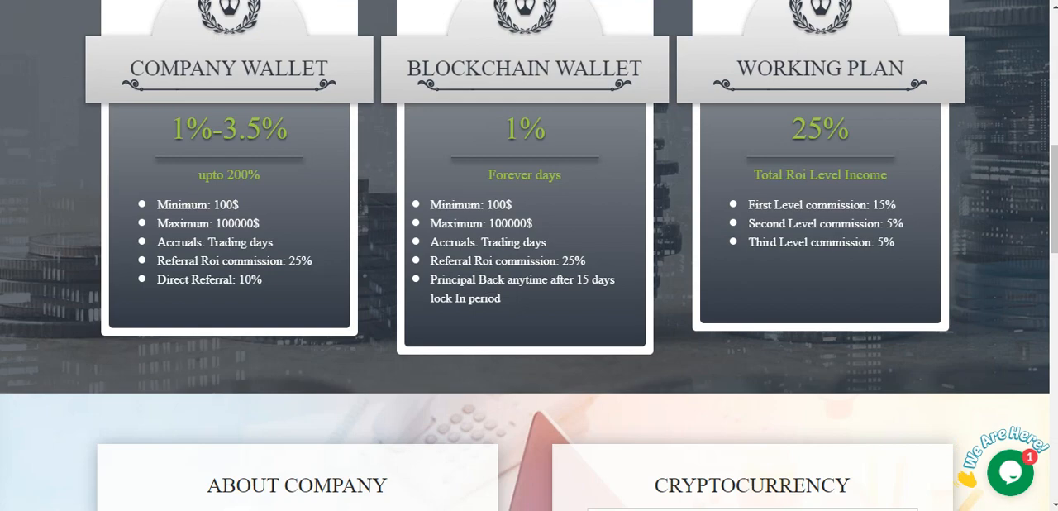
Scroll down to the About Company text and the Bitcoin-to-Binance Coin price list.
scroll("down", 3)
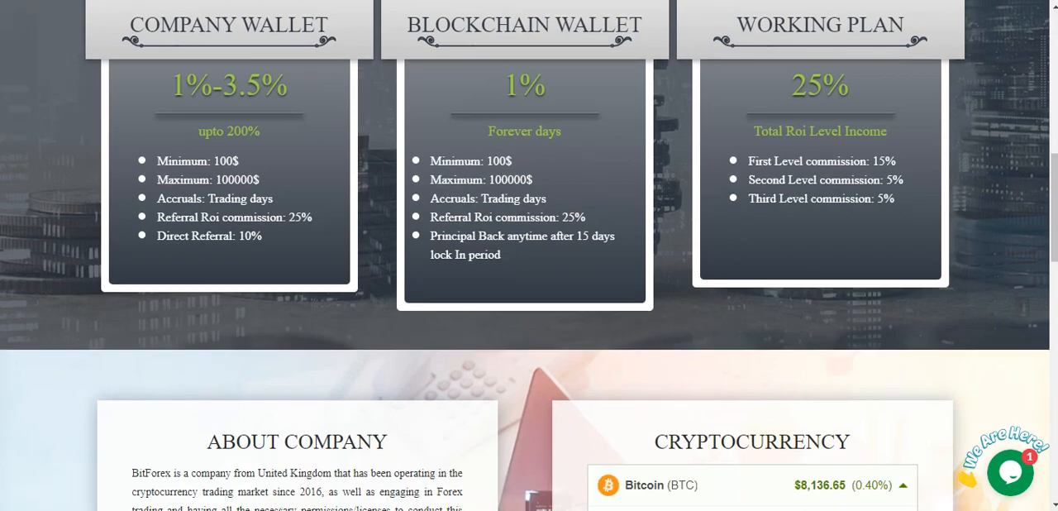
scroll("down", 3)
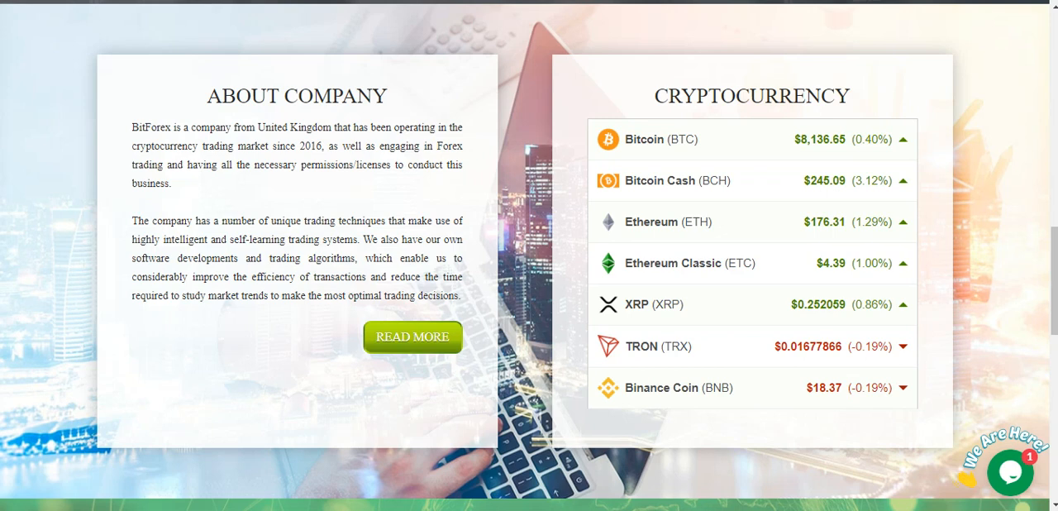
mouse_move(645, 139)
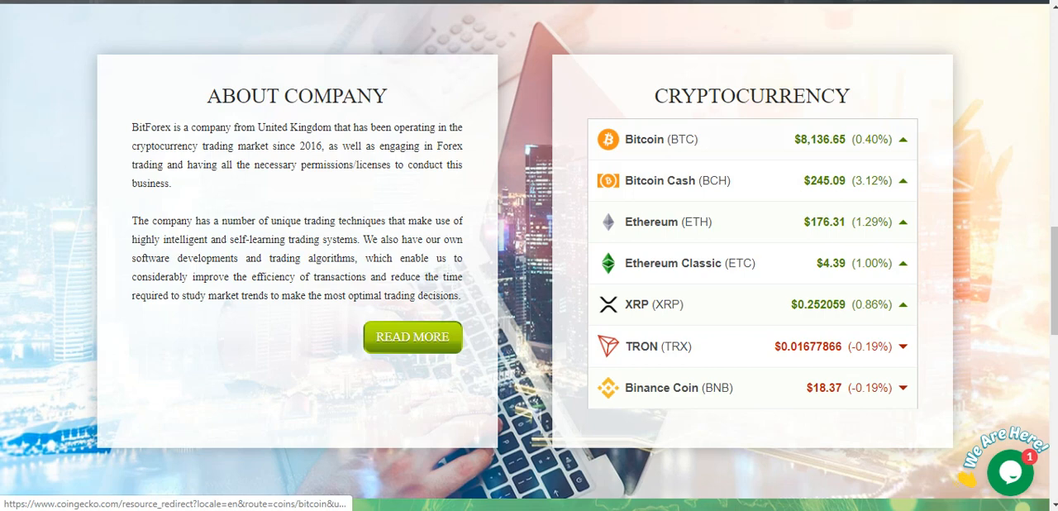
Scroll down to the Blockchain Technology videos and the forex rates table above the footer.
scroll("down", 3)
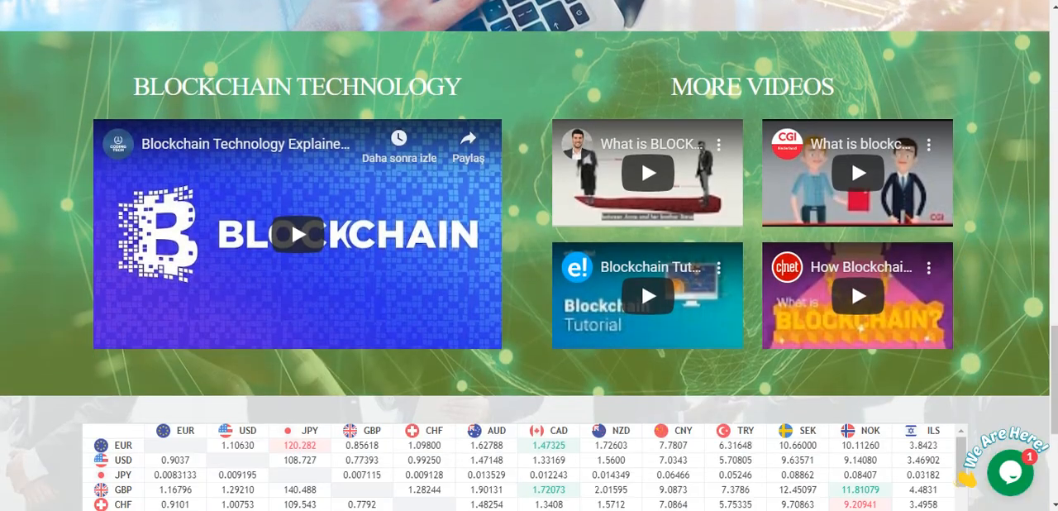
scroll("down", 3)
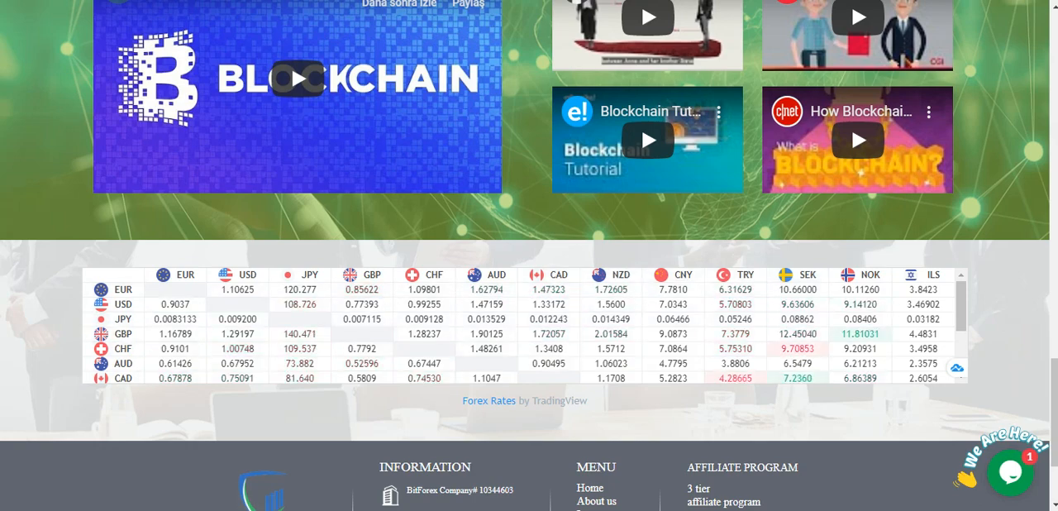
scroll("down", 3)
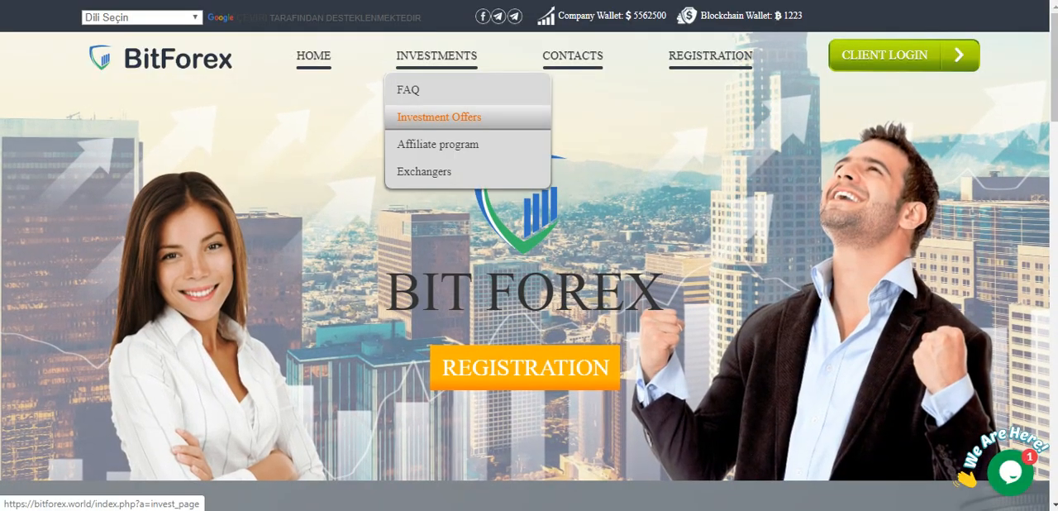
mouse_move(436, 144)
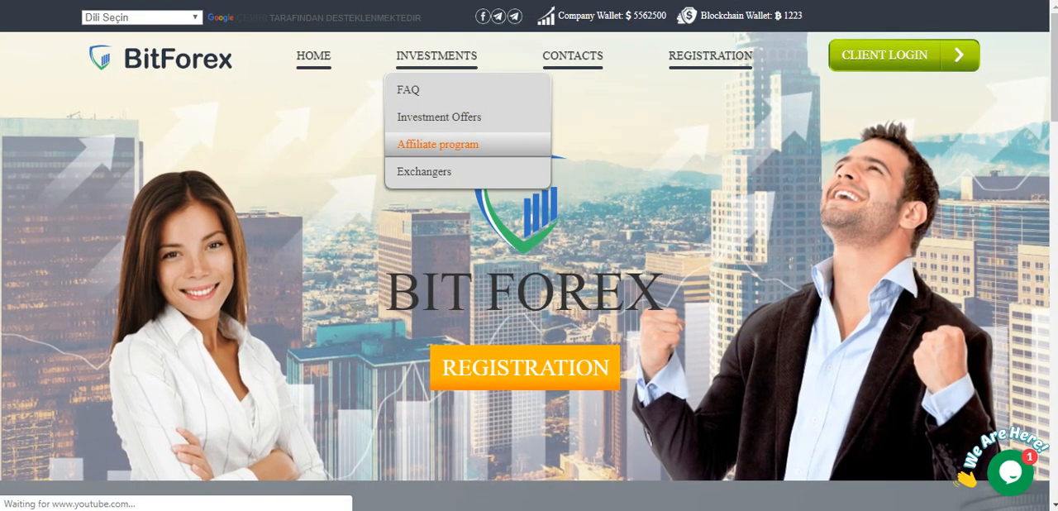
View the Affiliate Program page with its 15%, 5% and 5% referral levels.
left_click(436, 144)
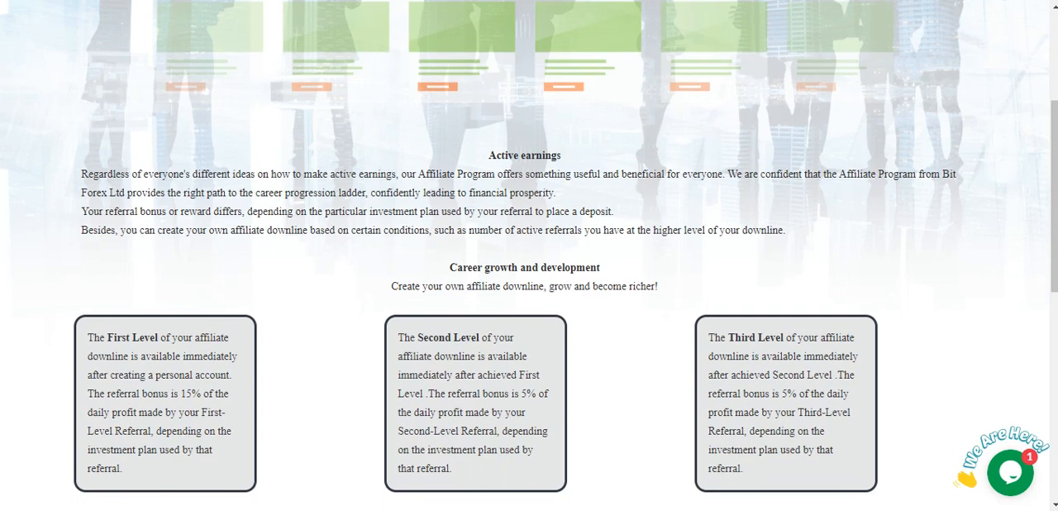
scroll("down", 3)
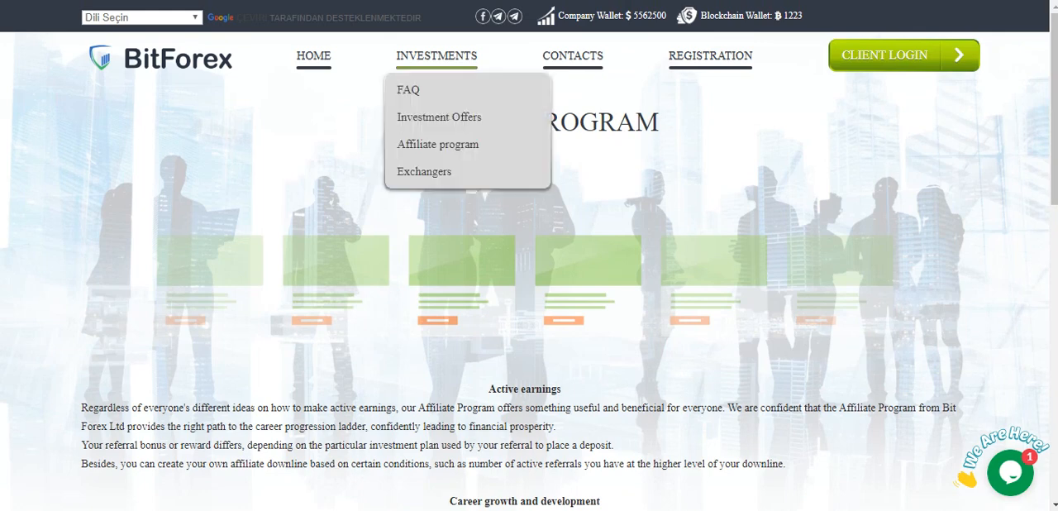
View the Investments page with the Company Wallet and Blockchain Wallet plans.
left_click(423, 172)
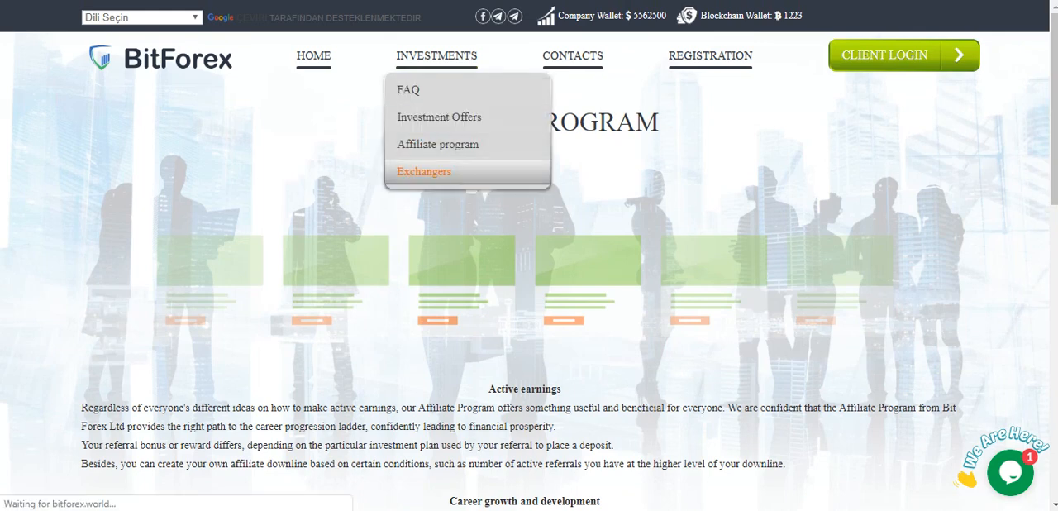
left_click(423, 172)
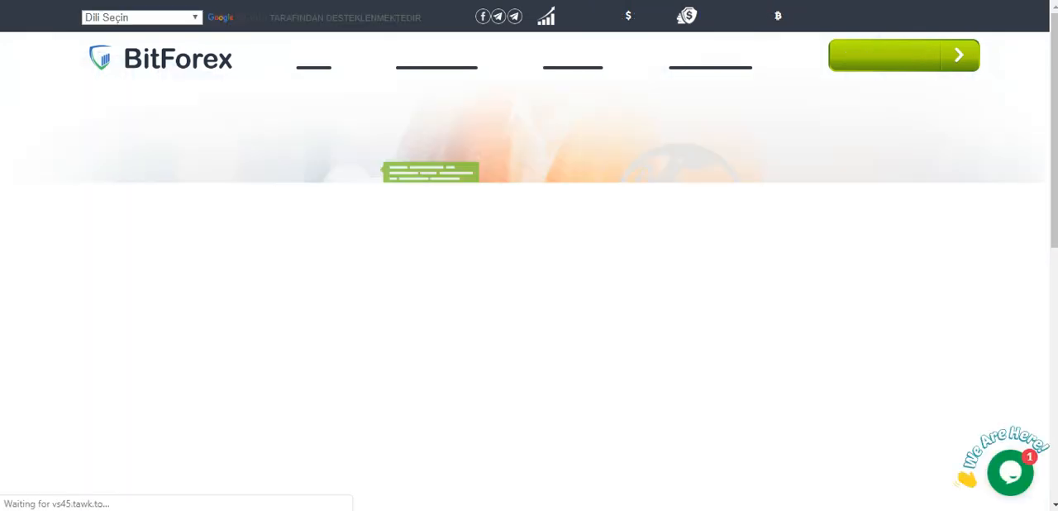
scroll("down", 3)
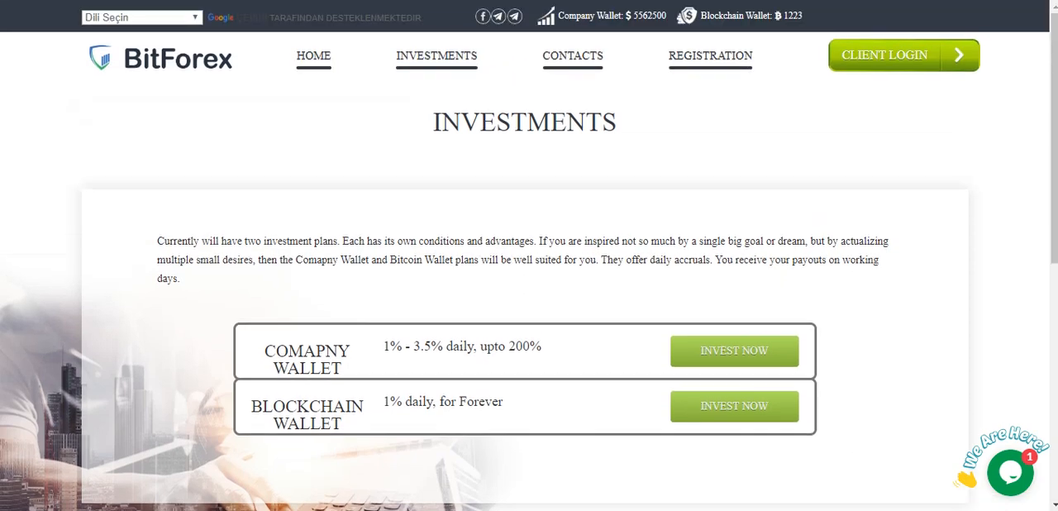
mouse_move(572, 56)
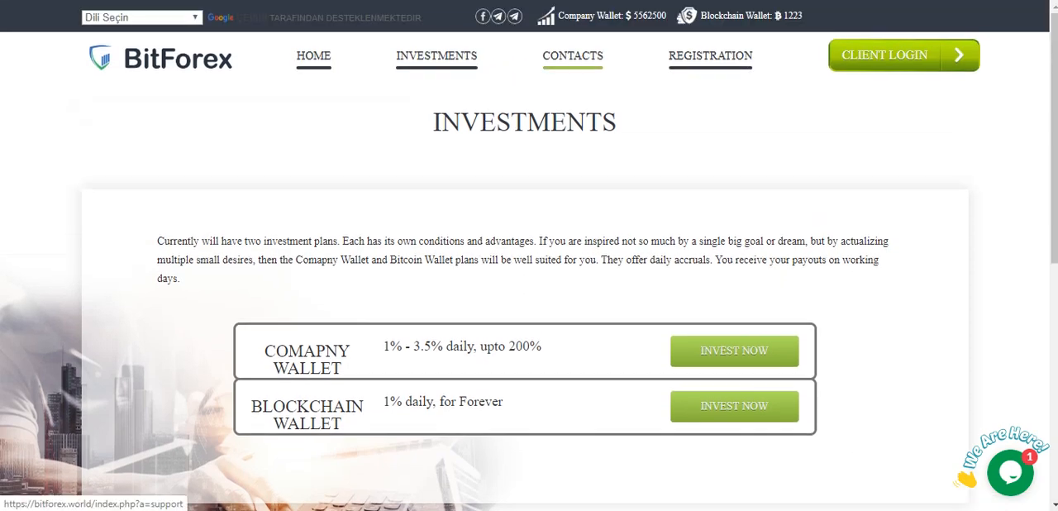
View the Contacts page with the London address, registration number, email and message form.
left_click(572, 56)
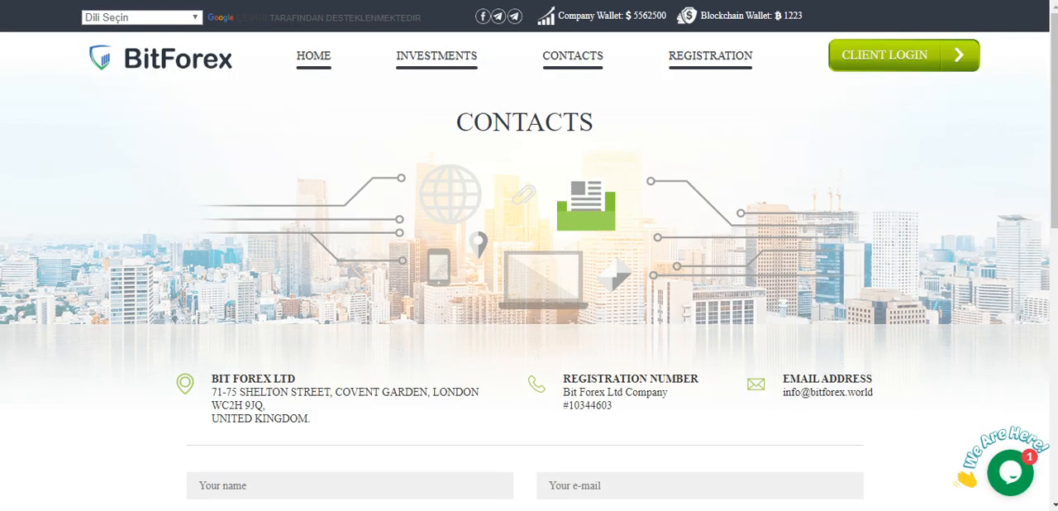
scroll("down", 3)
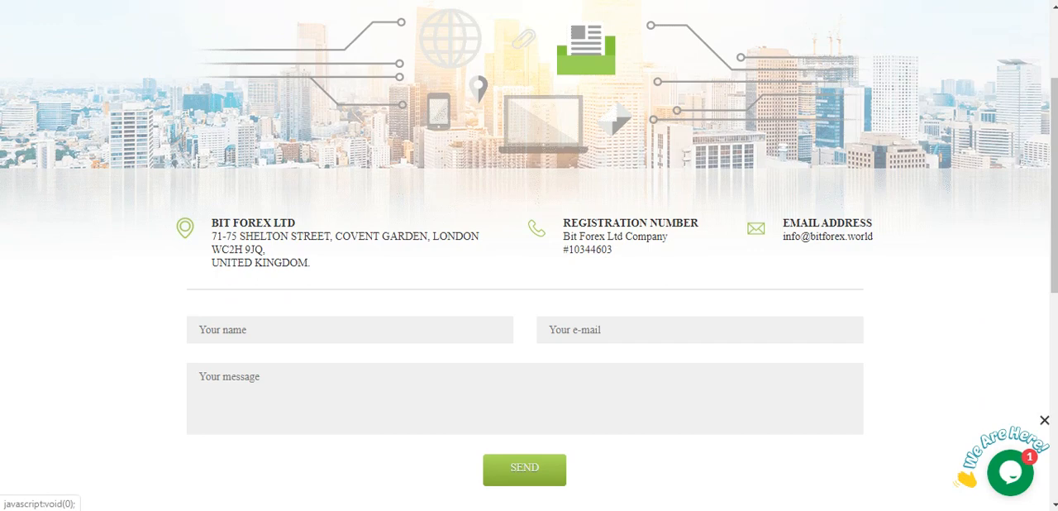
left_click(348, 329)
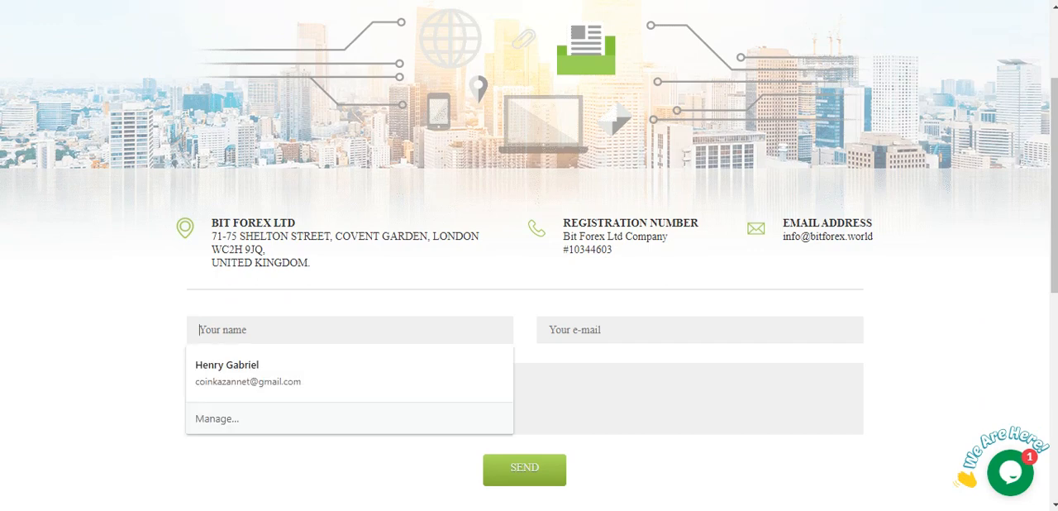
scroll("down", 3)
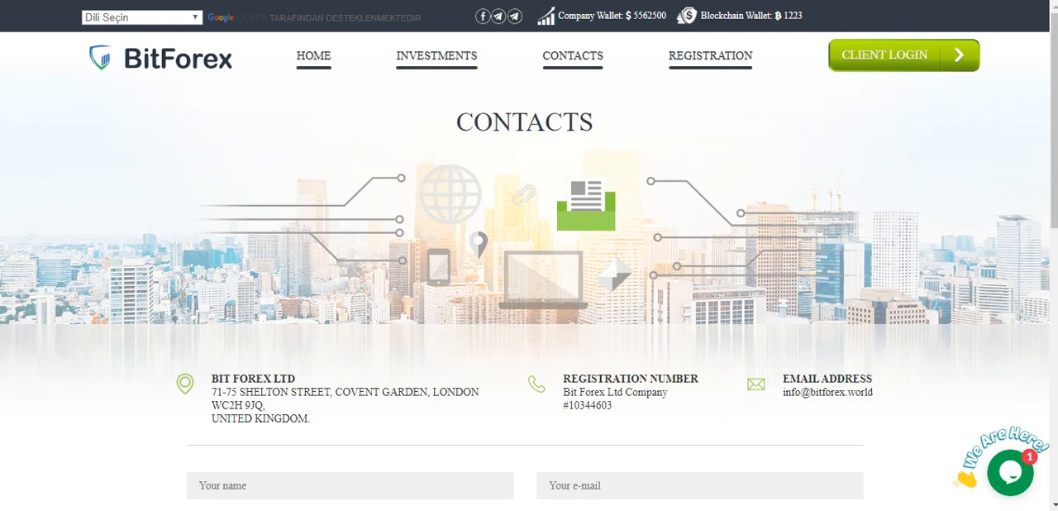
Log in via CLIENT LOGIN to the dashboard showing $100.00 wallet and $8.75 trade profit.
left_click(883, 54)
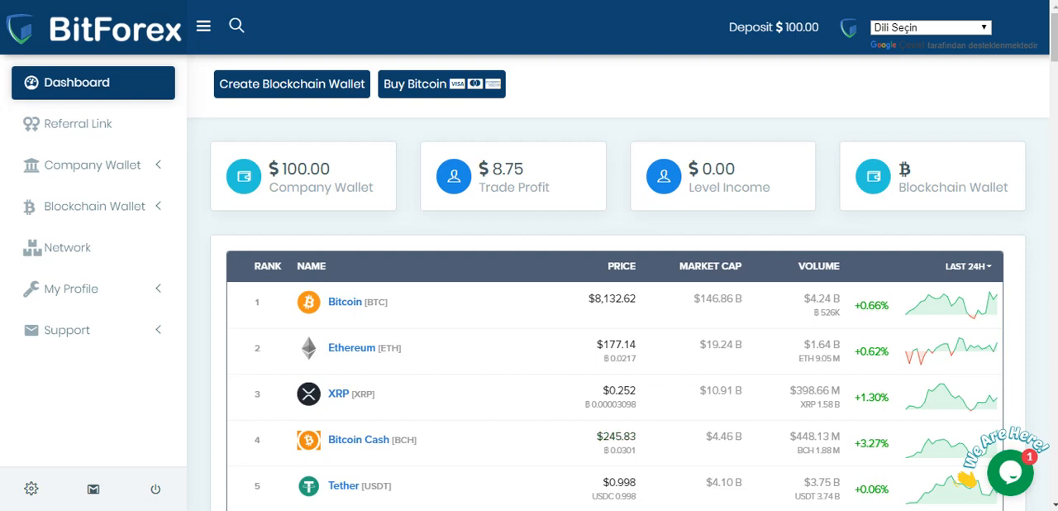
mouse_move(93, 205)
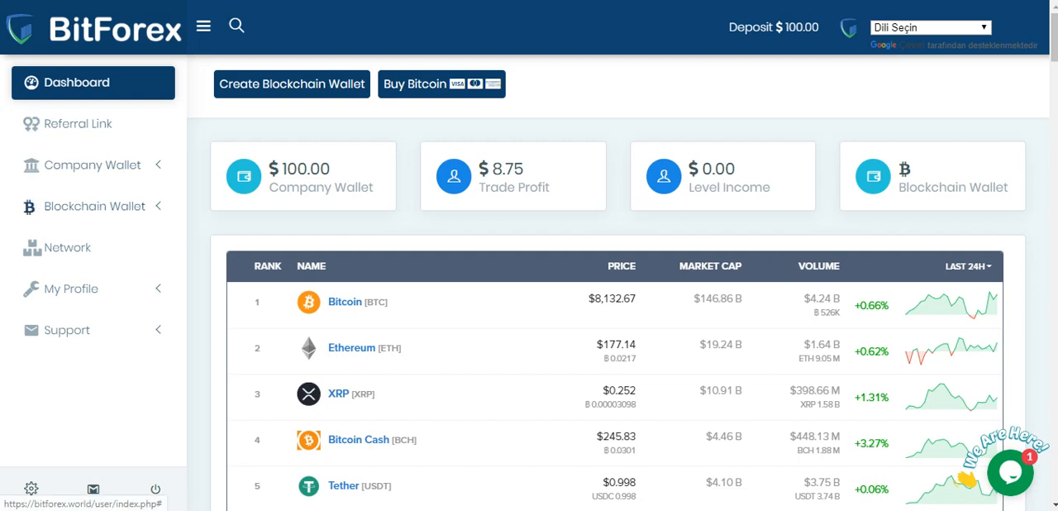
View the Network page listing the introducer and first-level referred members.
left_click(70, 287)
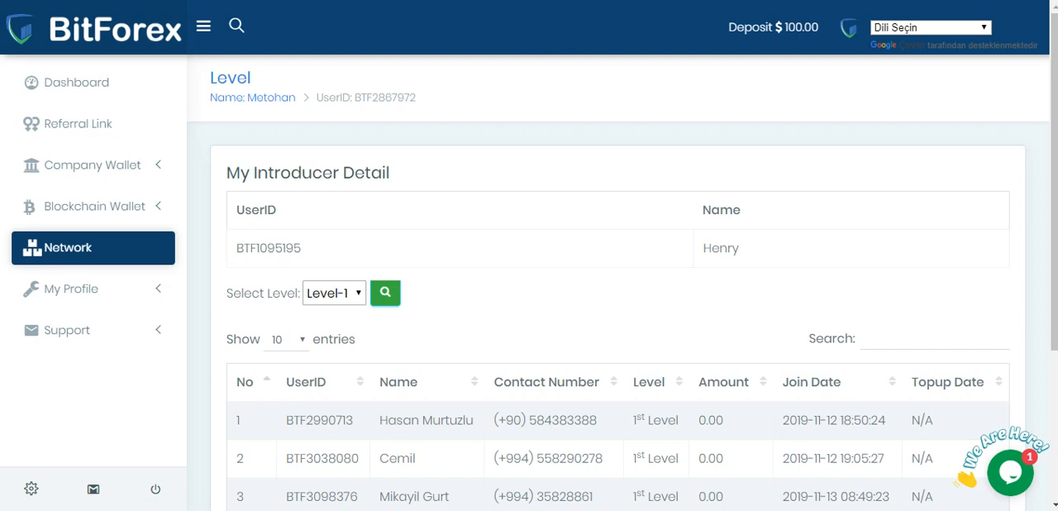
scroll("down", 3)
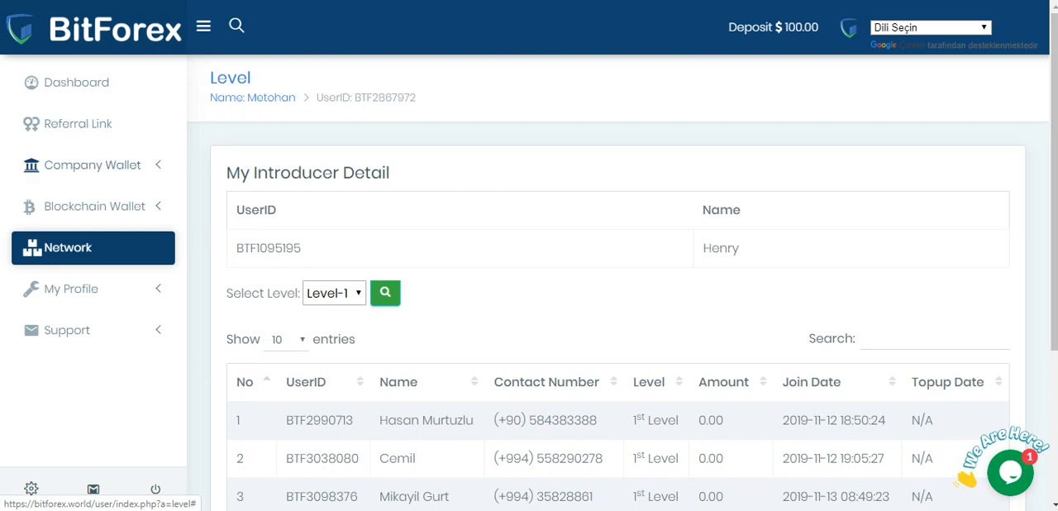
Submit a 100 top-up in Upgrade Wallet, then view the Upgrade Id page with $0.00 balance.
left_click(91, 165)
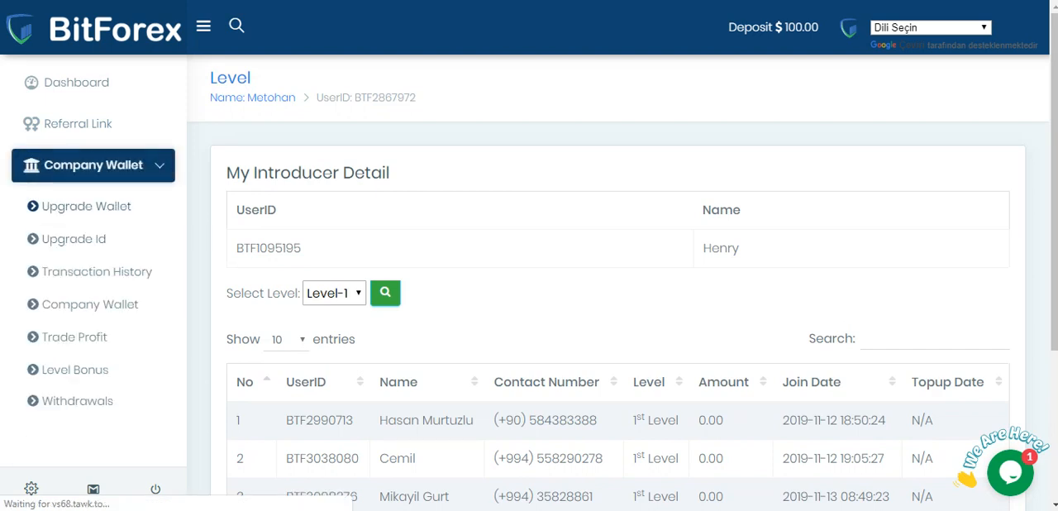
left_click(86, 205)
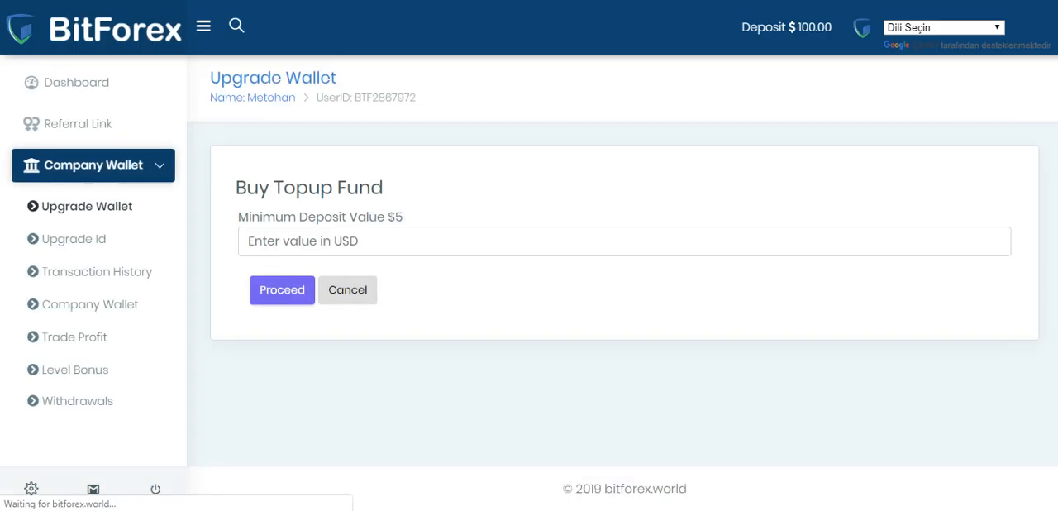
left_click(625, 241)
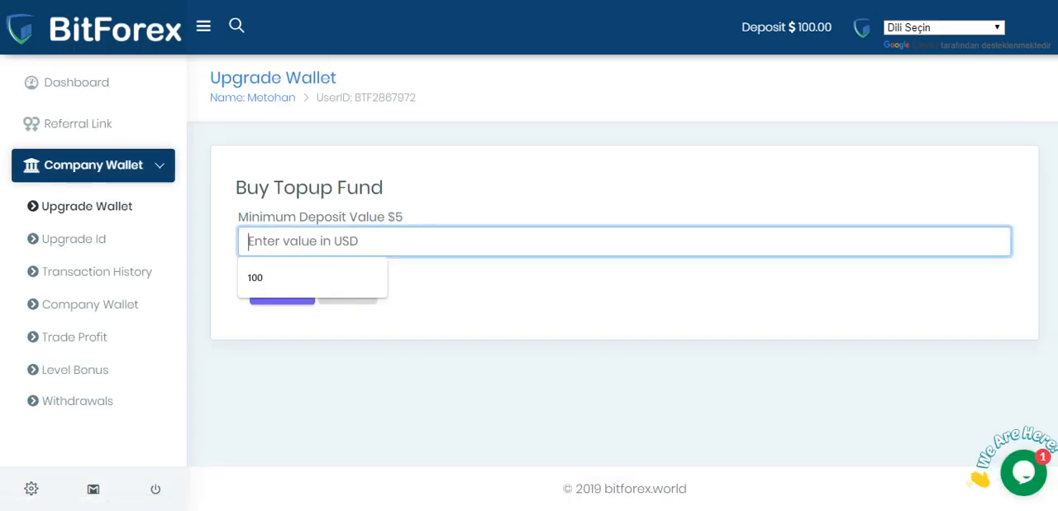
left_click(255, 278)
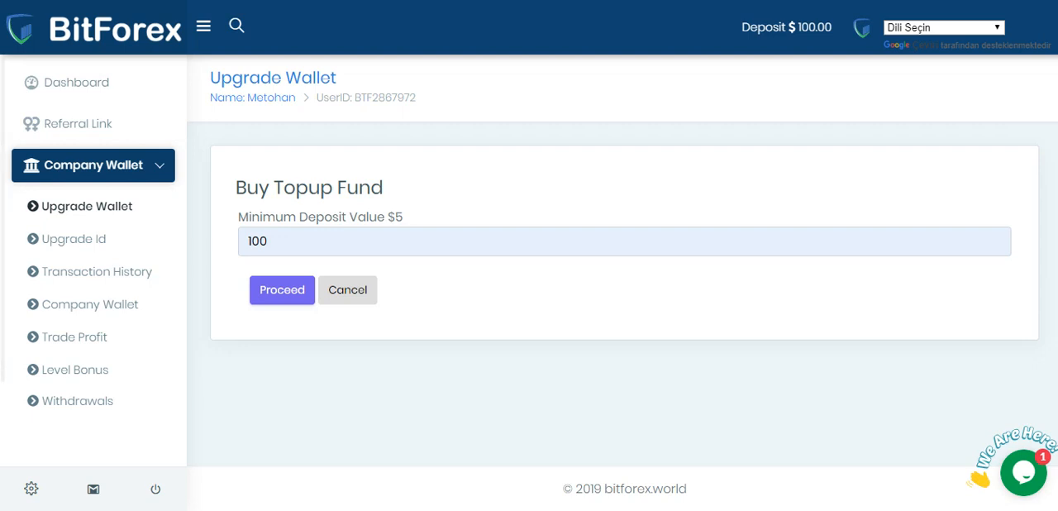
left_click(281, 289)
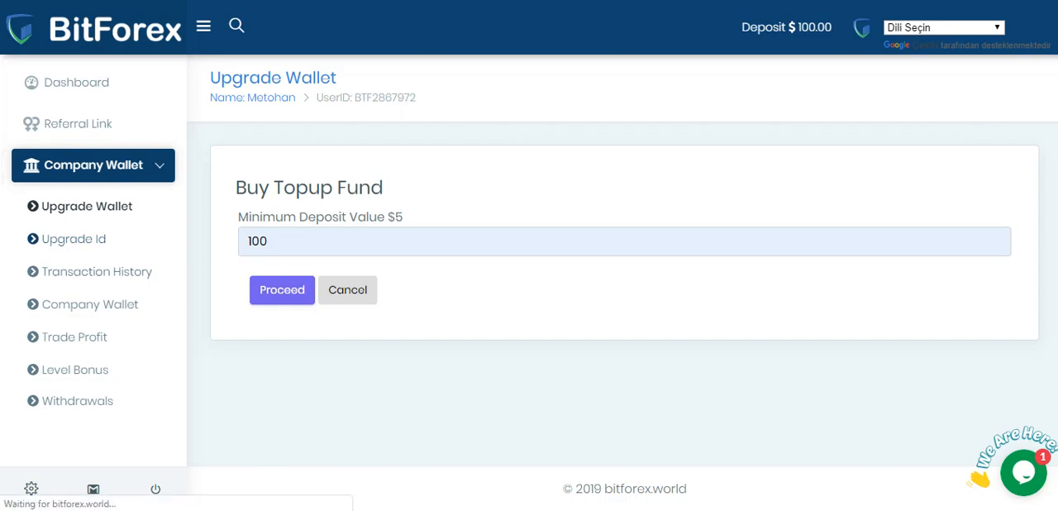
left_click(72, 238)
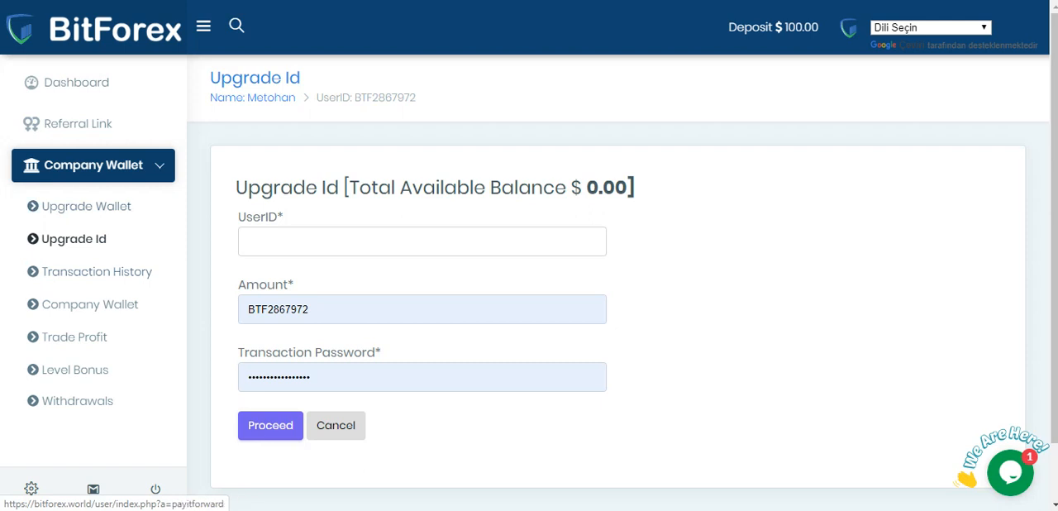
View the Withdrawals page showing the $8.75 main wallet balance and empty form.
left_click(269, 425)
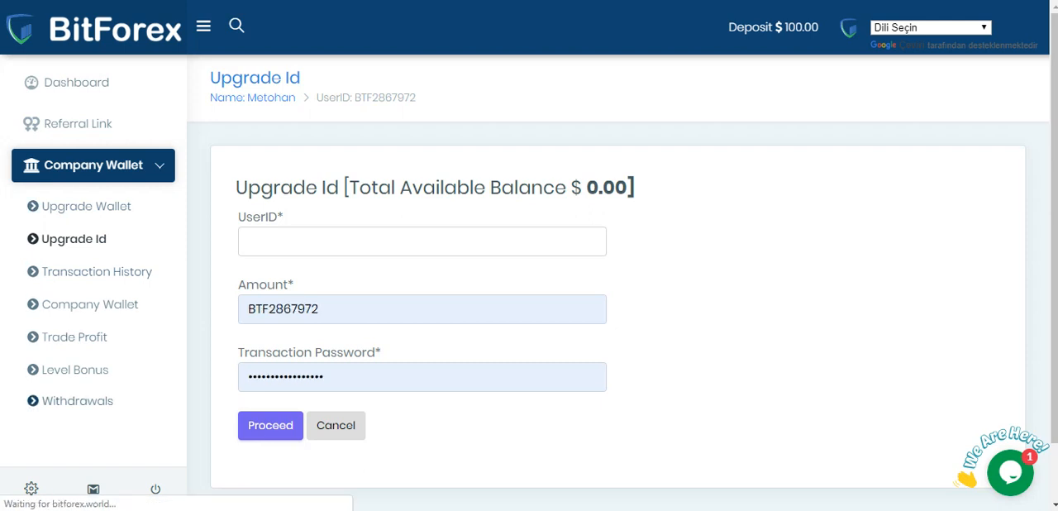
left_click(77, 401)
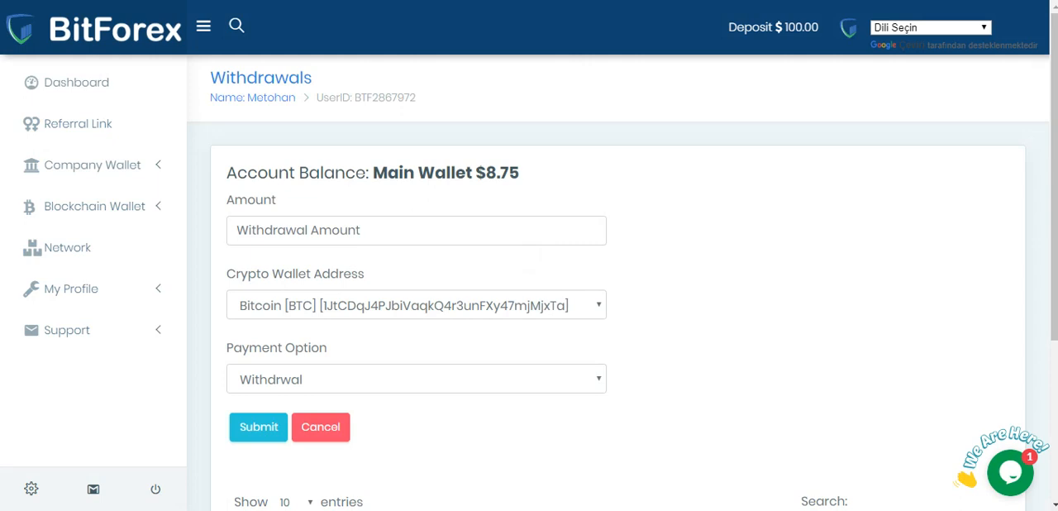
Submit a 40 withdrawal, see it rejected for being under the $50 minimum, and return to Dashboard.
left_click(417, 230)
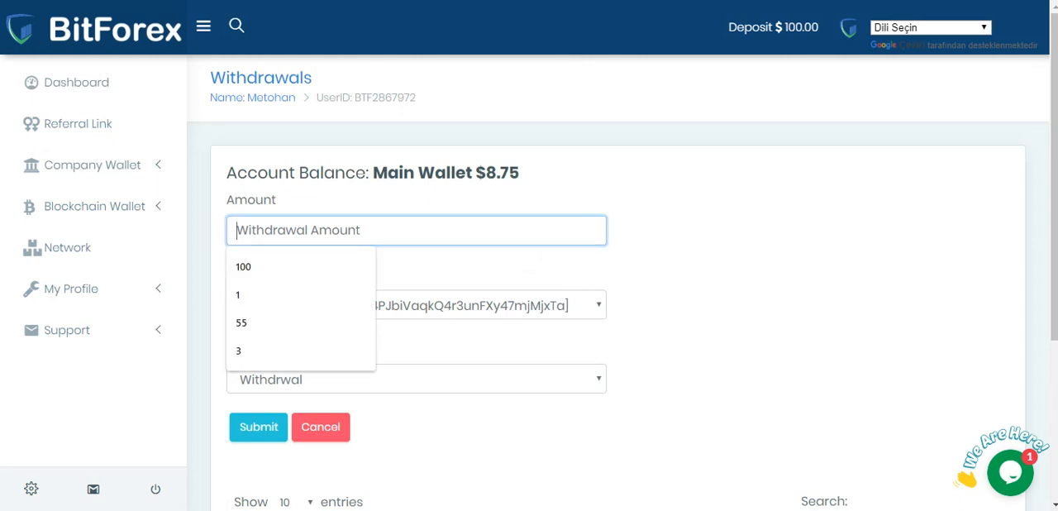
type("40")
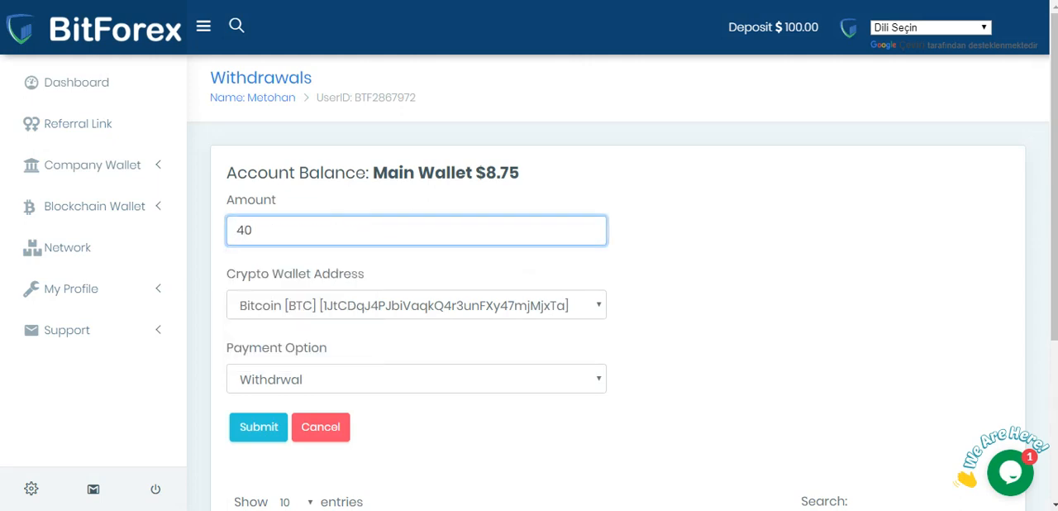
left_click(258, 427)
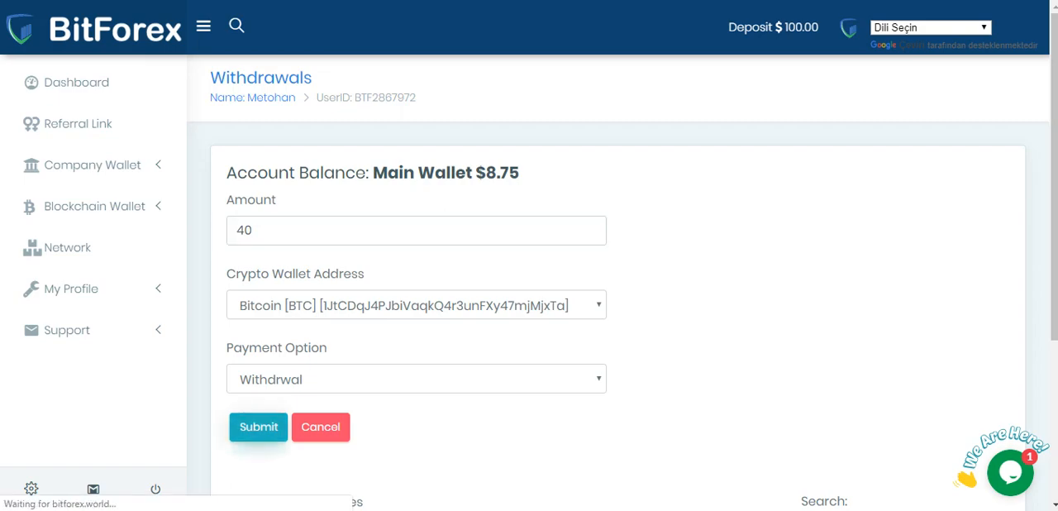
left_click(258, 427)
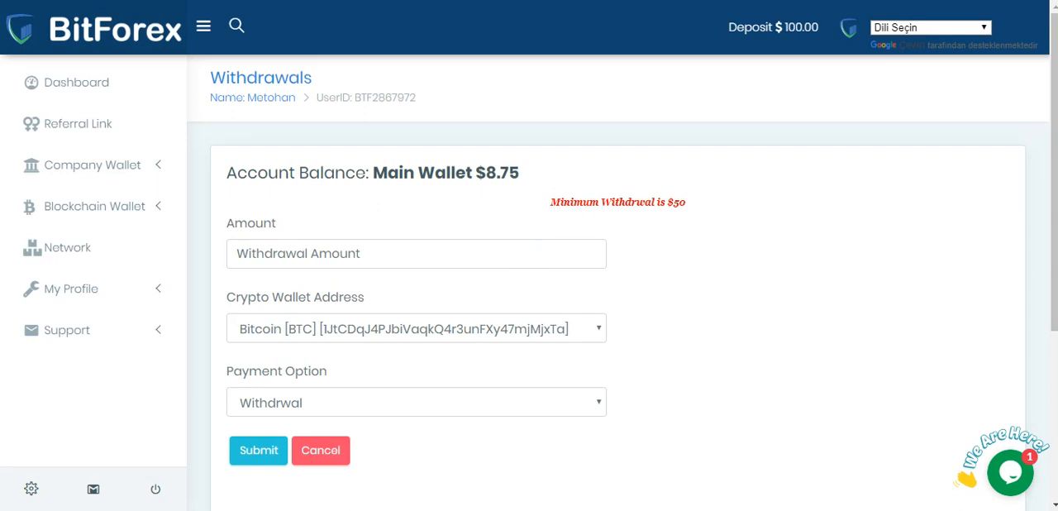
left_click(76, 83)
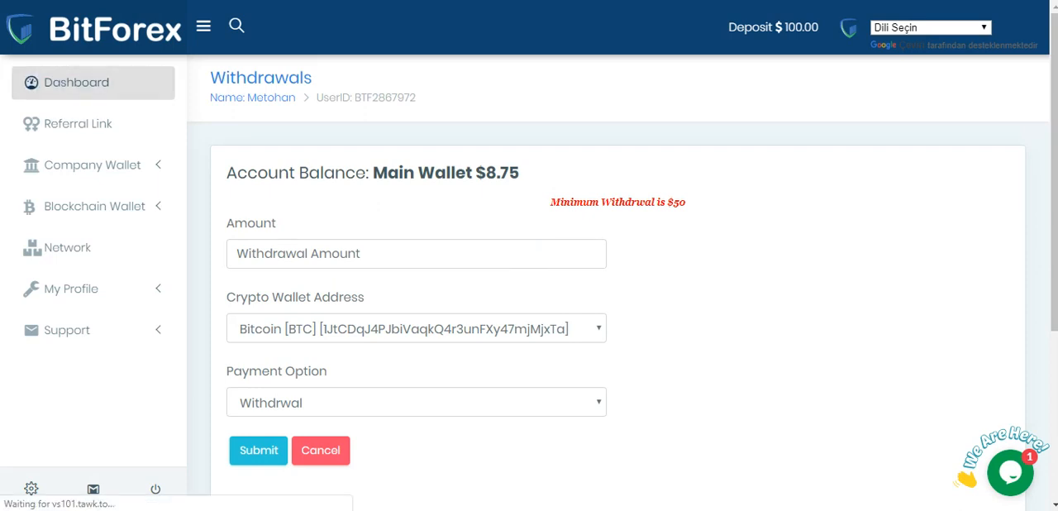